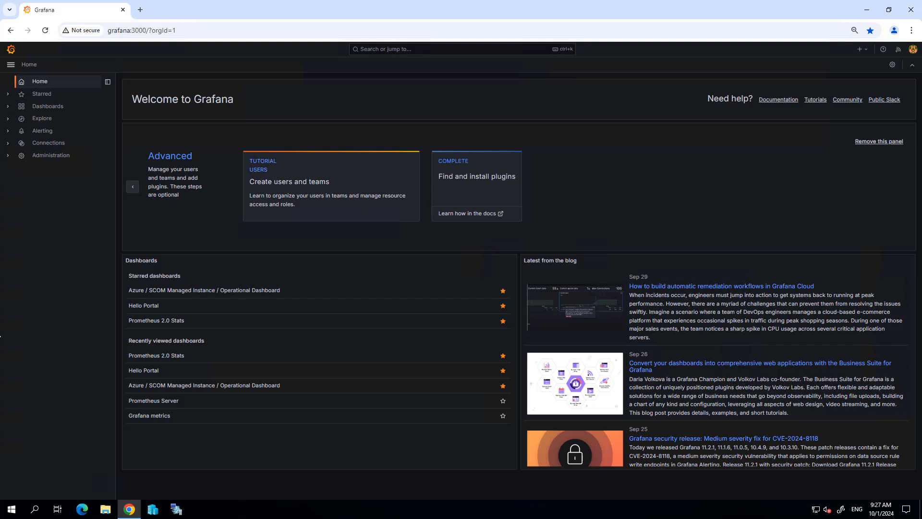
pyautogui.moveTo(40, 220)
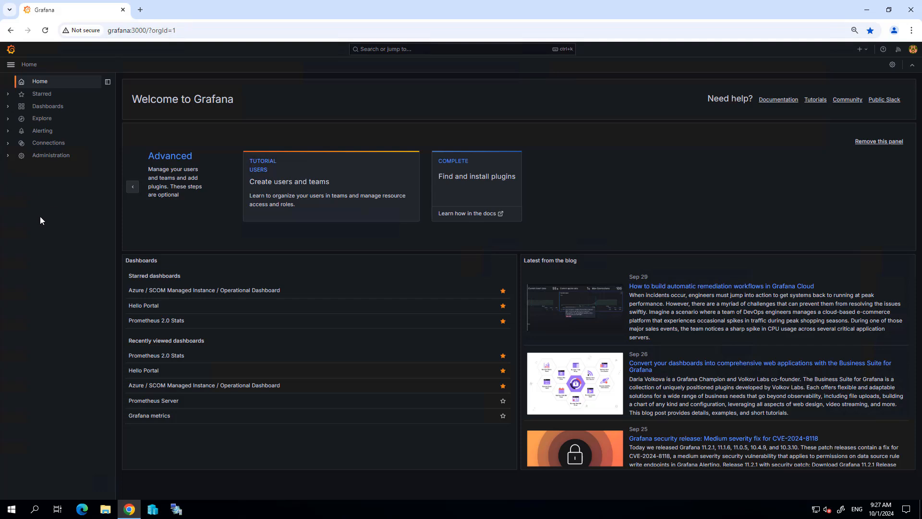
pyautogui.moveTo(108, 248)
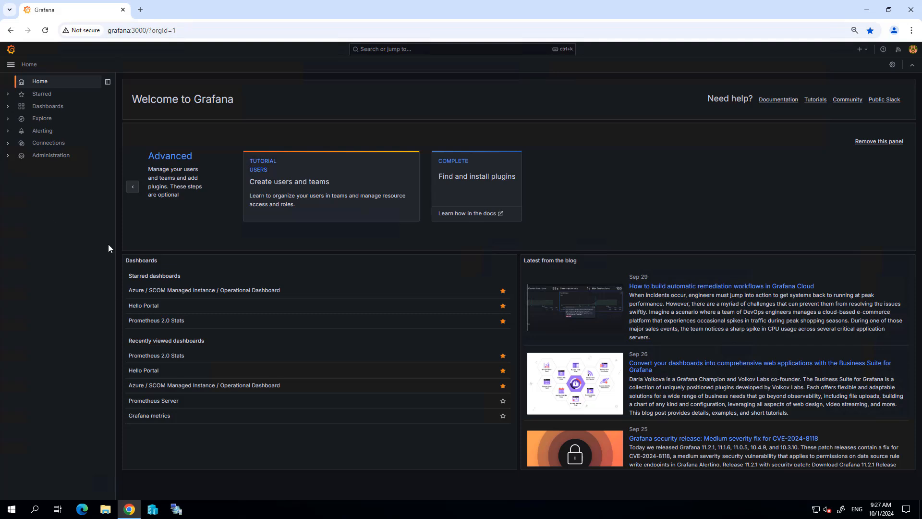
pyautogui.moveTo(48, 109)
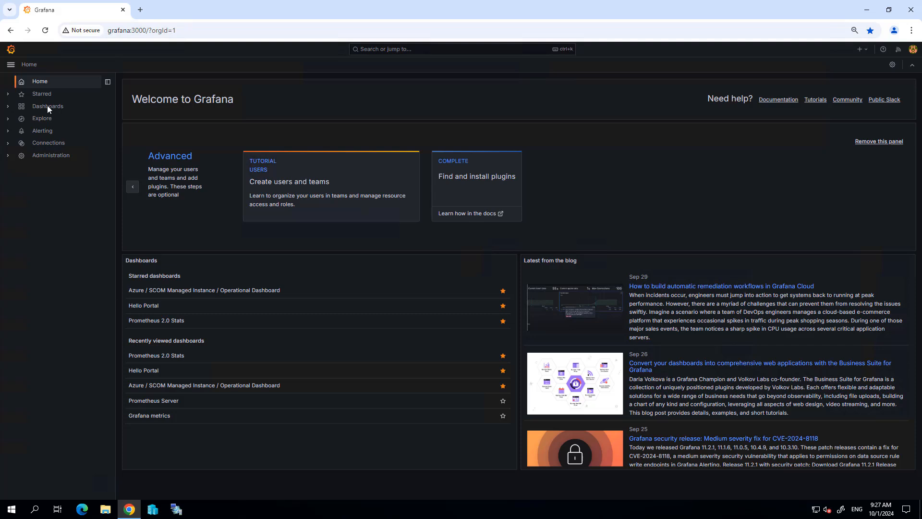
# Go to the Dashboards page listing five dashboards and show the New dashboard options
pyautogui.click(47, 107)
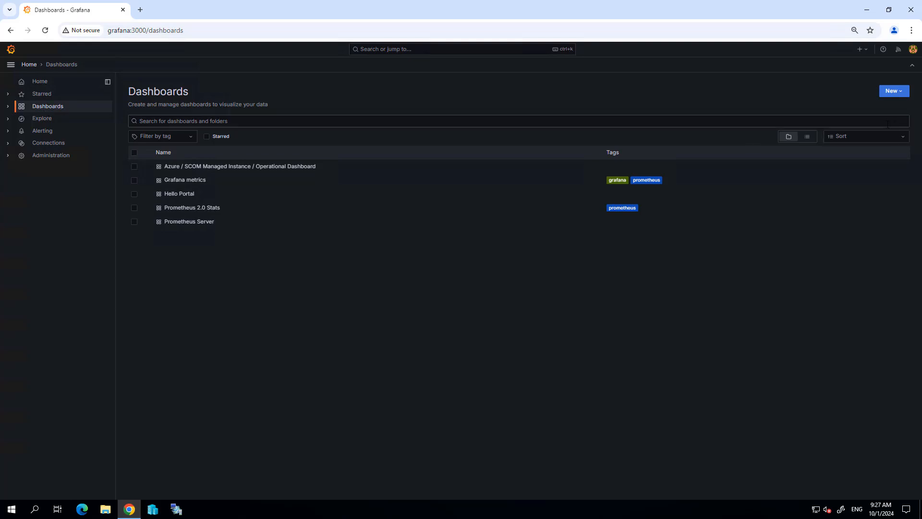
pyautogui.click(892, 92)
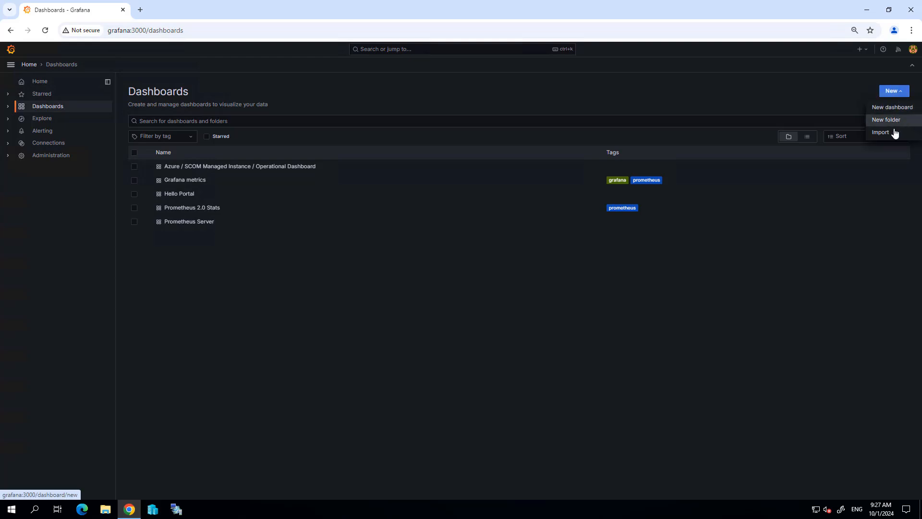
# Import the SCOM dashboard JSON using SCOM DB and SCOM DW as data sources
pyautogui.click(880, 131)
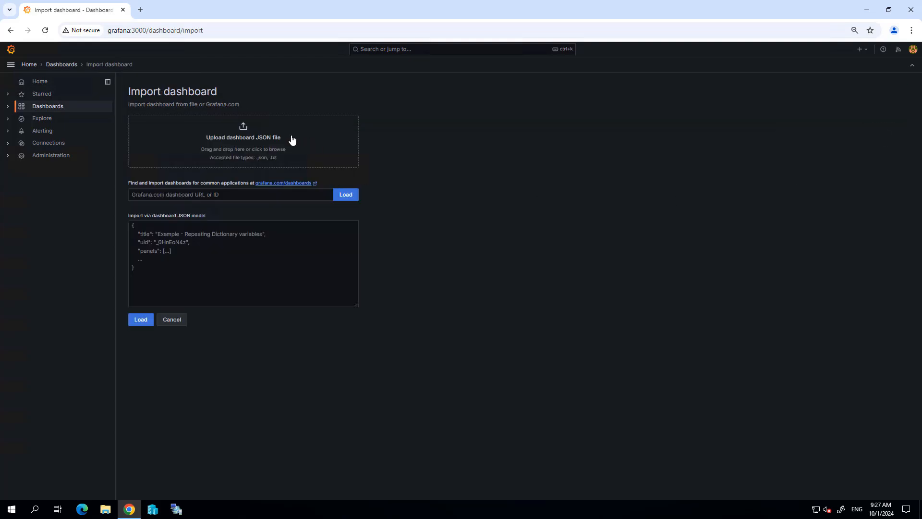
pyautogui.click(243, 136)
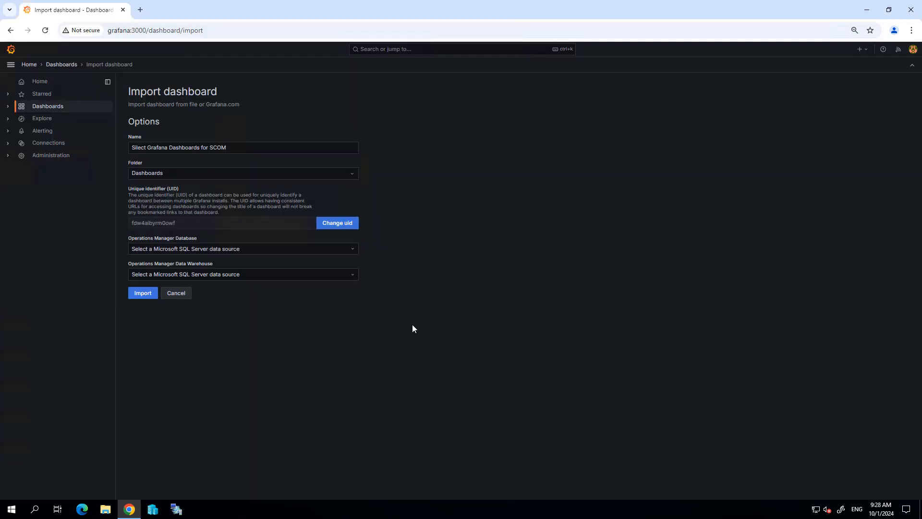
pyautogui.moveTo(345, 305)
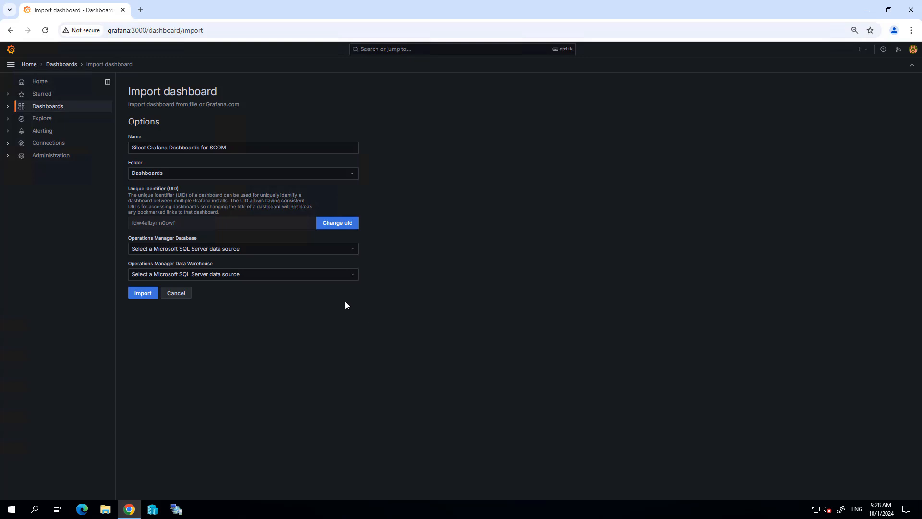
pyautogui.moveTo(359, 288)
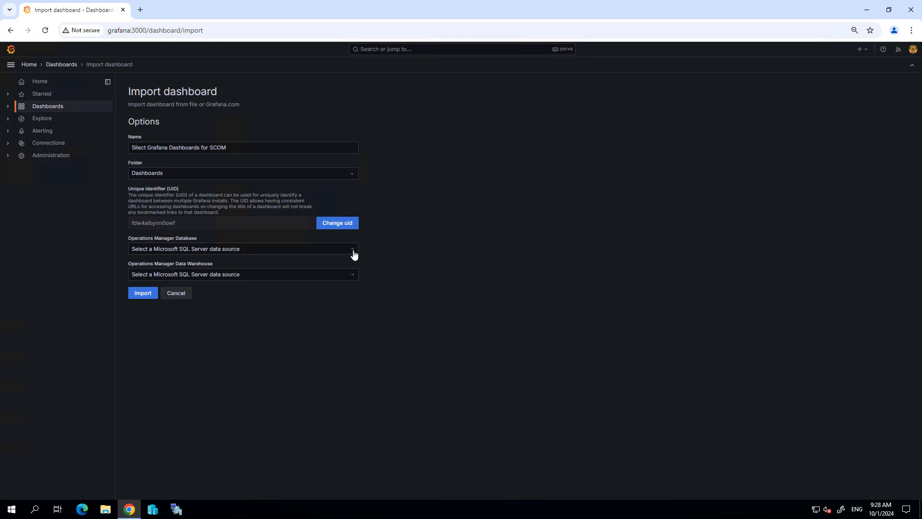
pyautogui.click(241, 249)
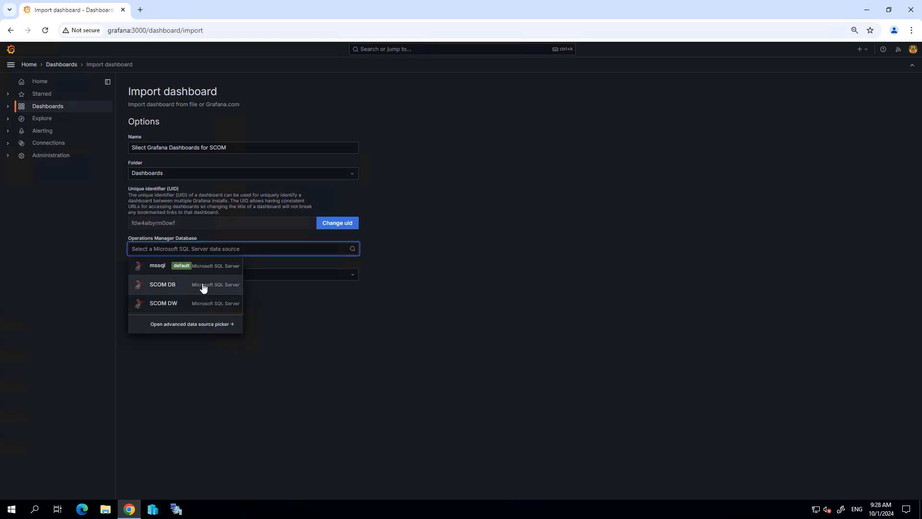
pyautogui.click(161, 284)
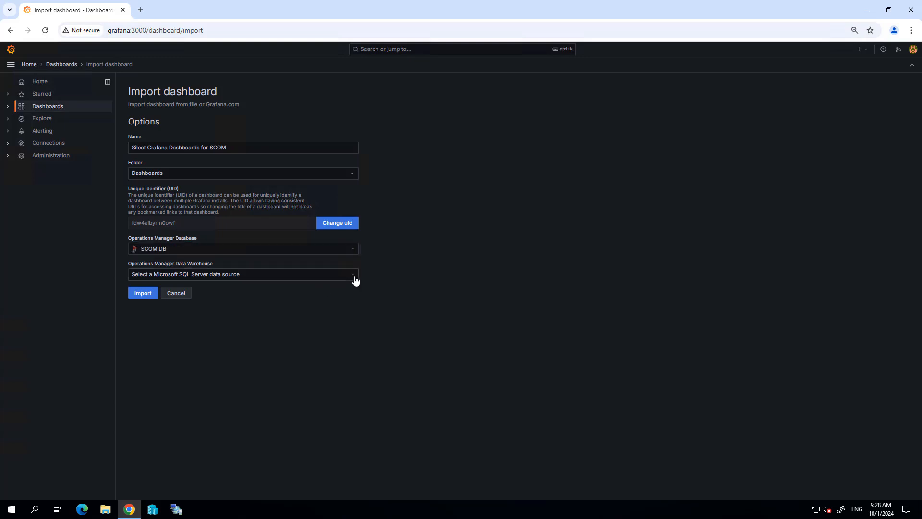
pyautogui.click(243, 274)
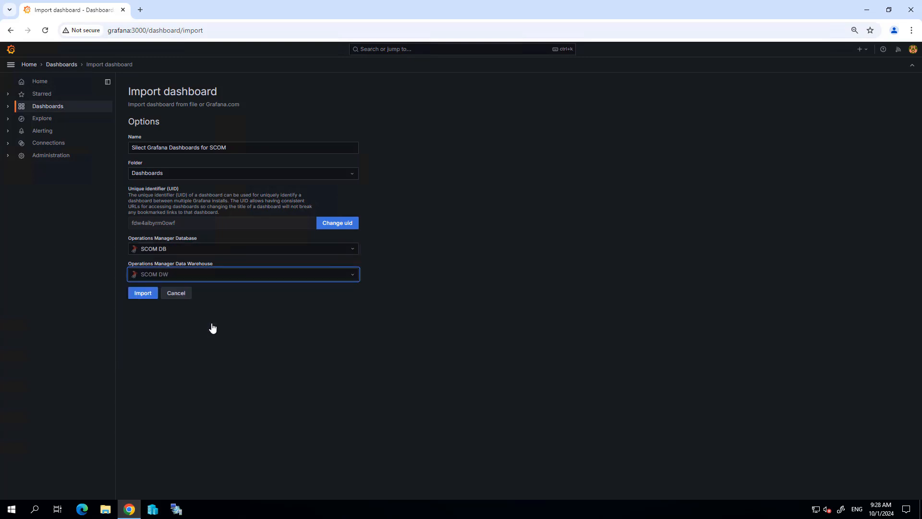
pyautogui.click(142, 293)
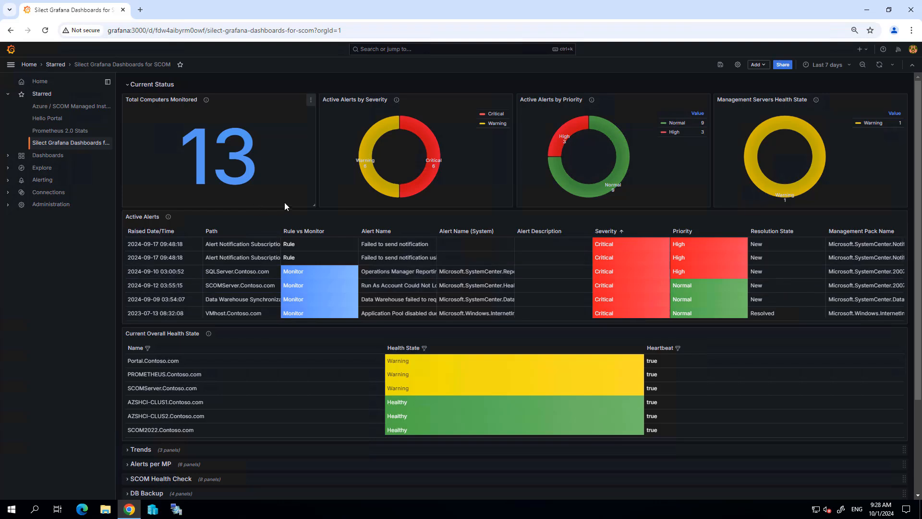
pyautogui.moveTo(275, 211)
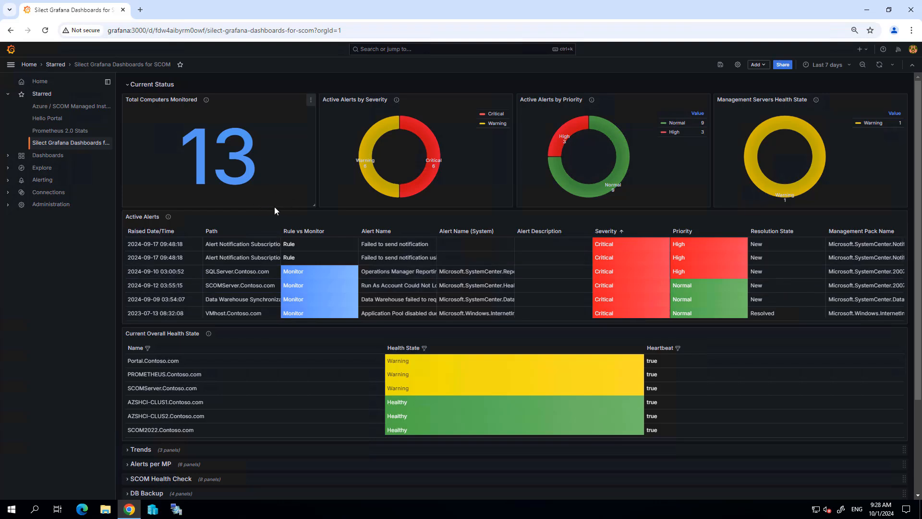
pyautogui.moveTo(281, 188)
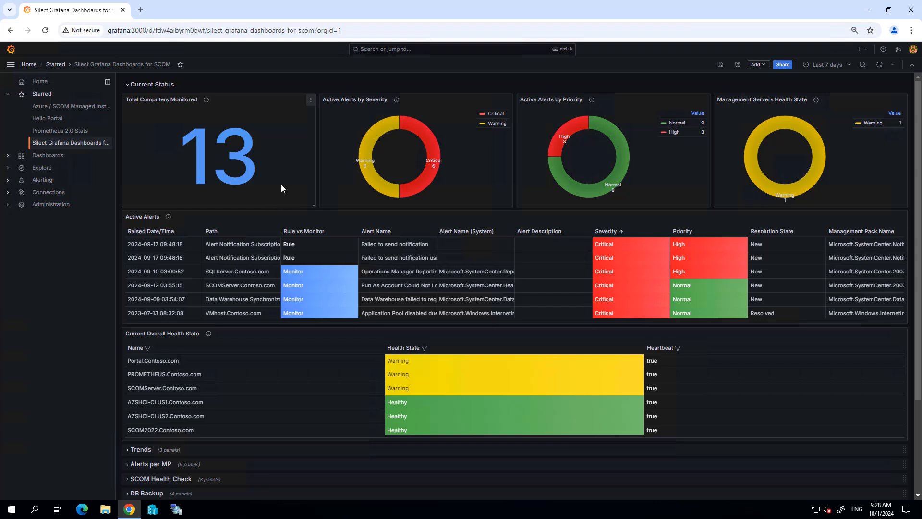
pyautogui.moveTo(280, 182)
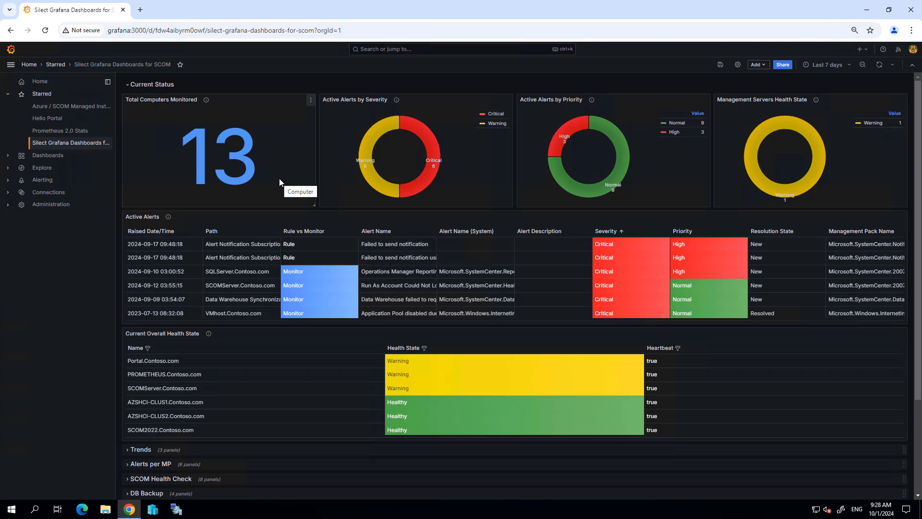
pyautogui.moveTo(361, 330)
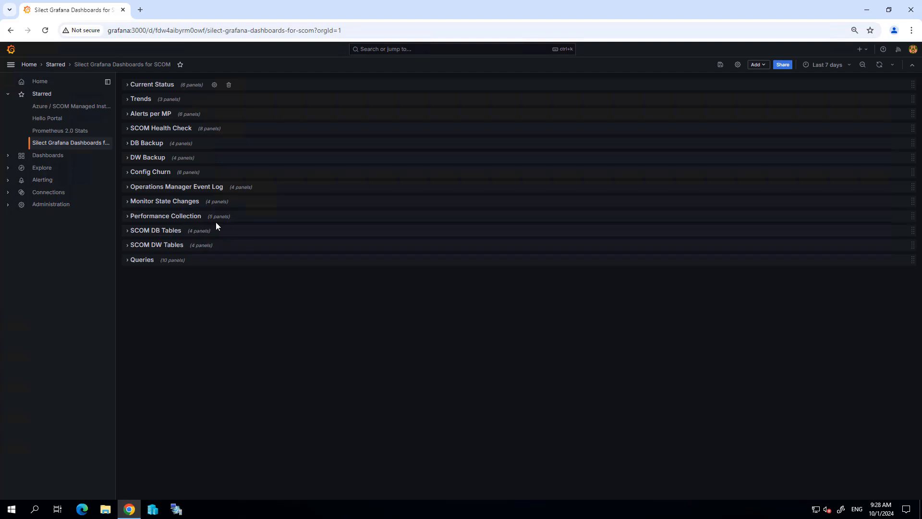
# Expand Trends to show the alerts donut, severity bars and daily alert count chart
pyautogui.click(127, 98)
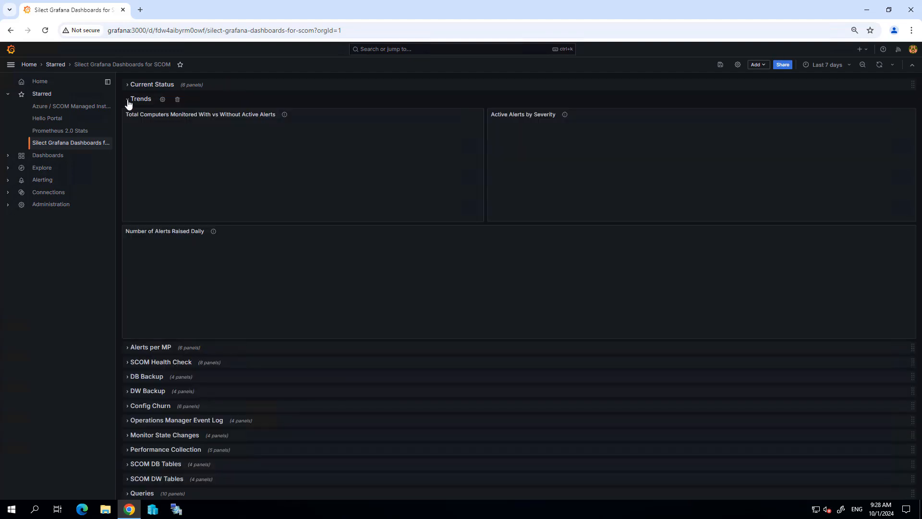
pyautogui.click(127, 98)
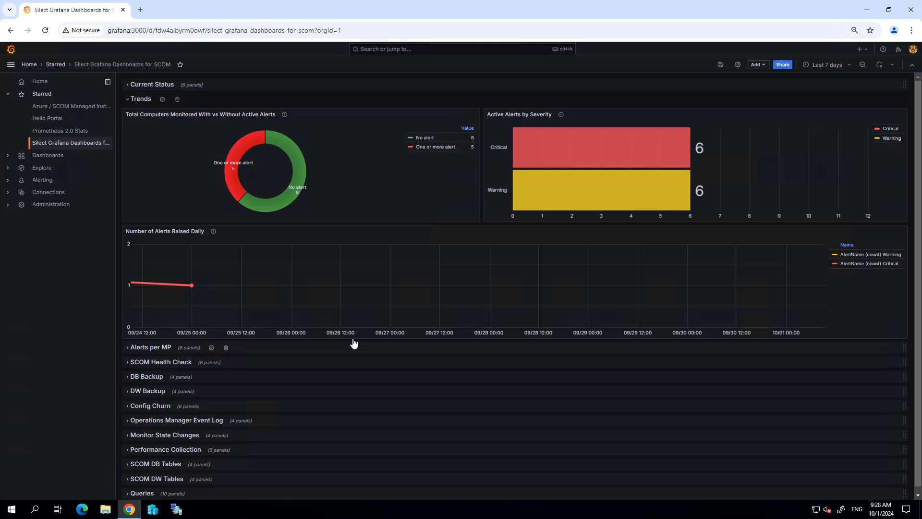
pyautogui.moveTo(190, 285)
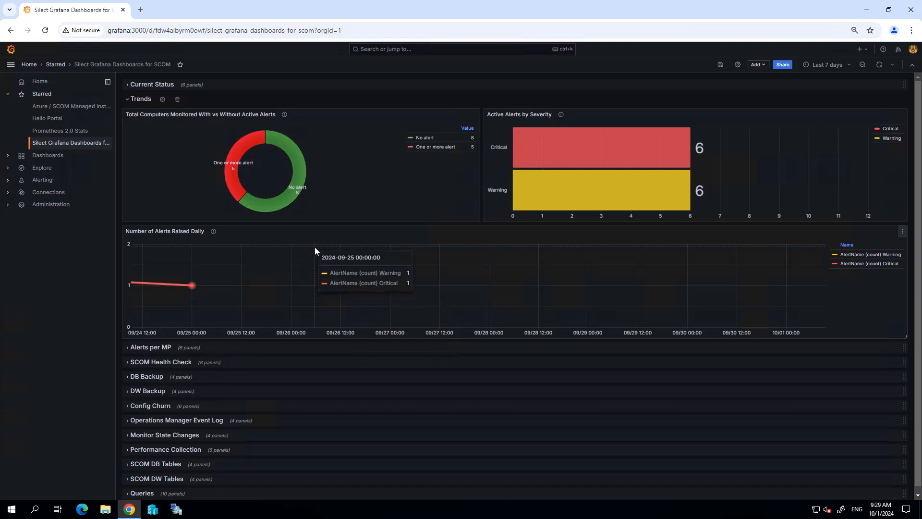
pyautogui.moveTo(398, 225)
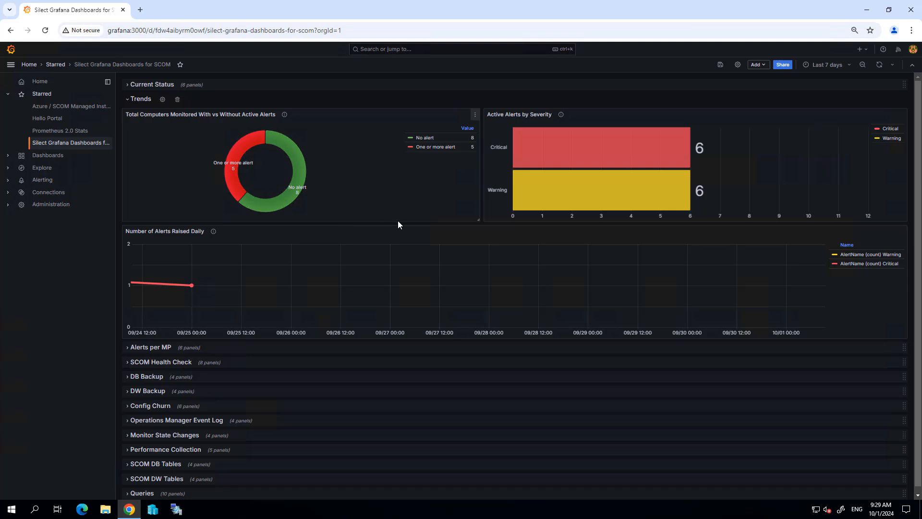
pyautogui.moveTo(403, 227)
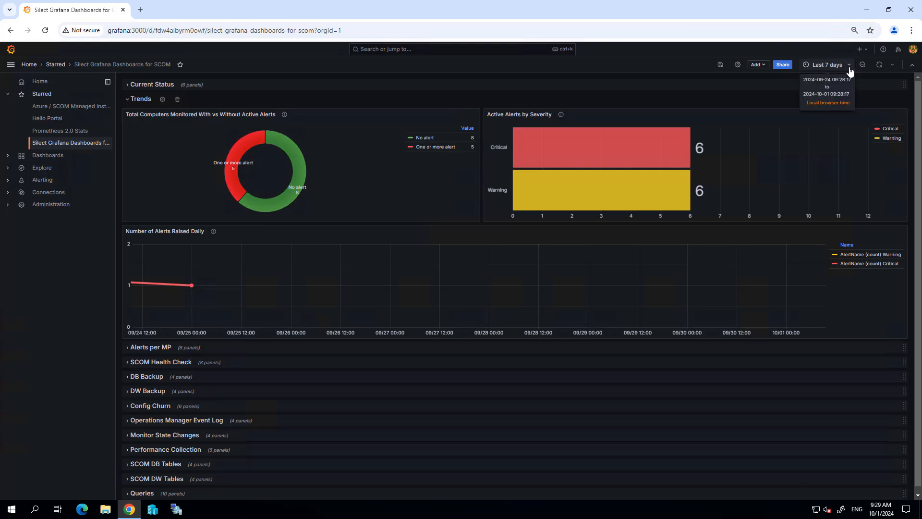
# Set the dashboard time range to Last 30 days
pyautogui.click(825, 65)
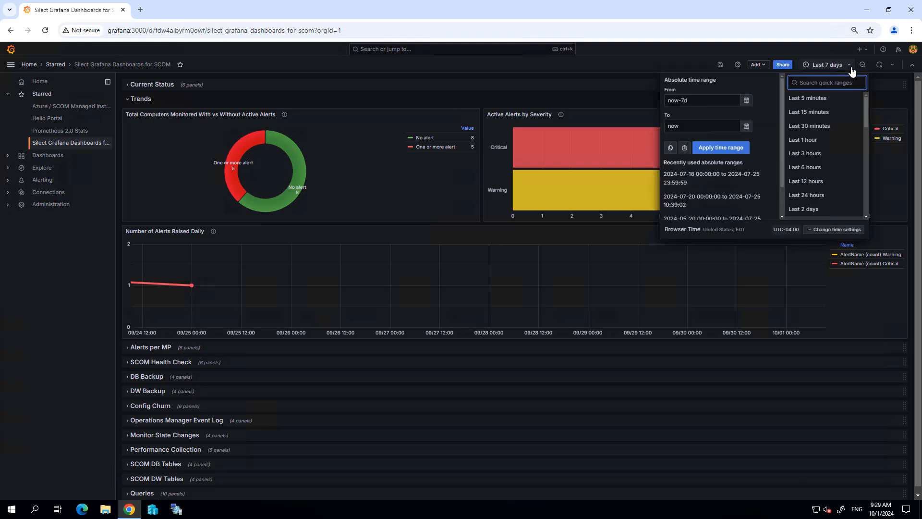
pyautogui.moveTo(802, 139)
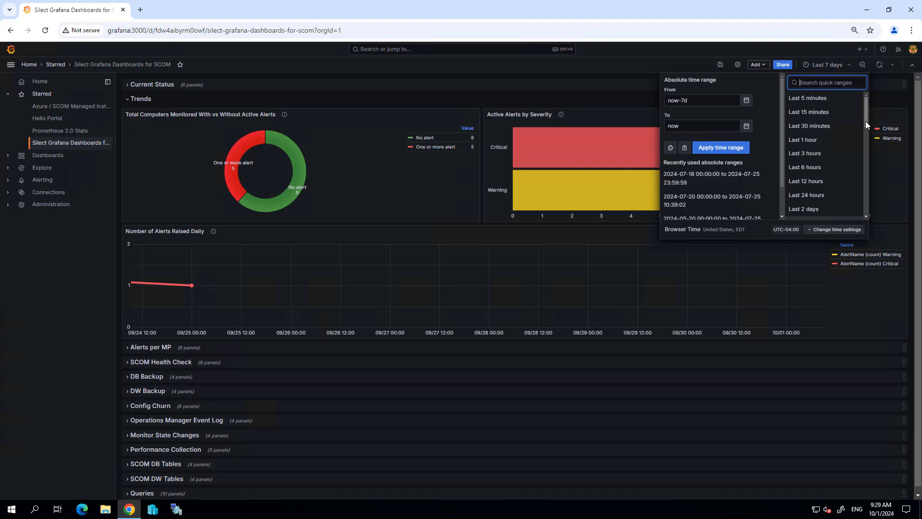
pyautogui.scroll(-3)
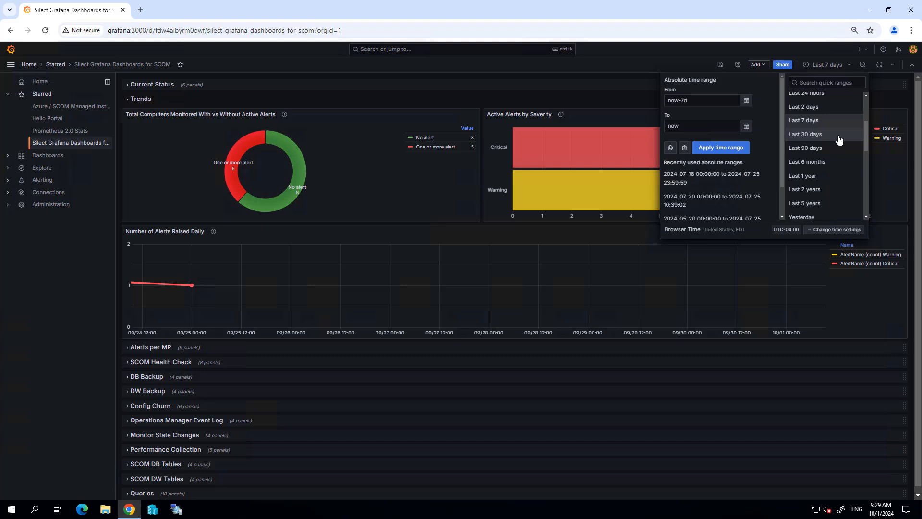
pyautogui.click(805, 133)
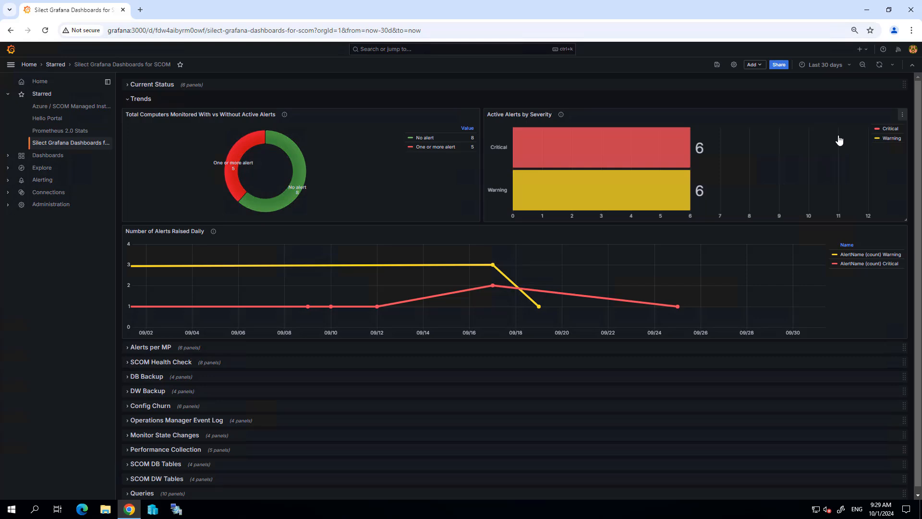
pyautogui.moveTo(696, 159)
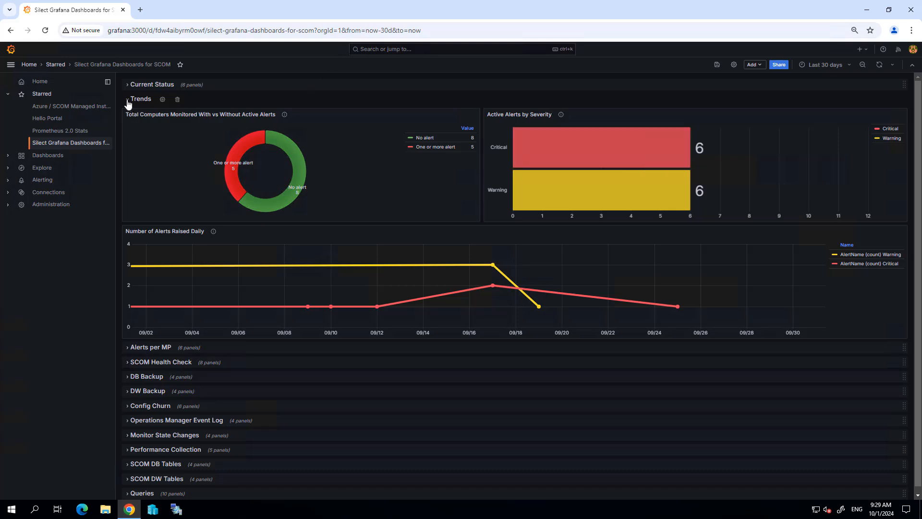
# Fold away the Trends row and open the Alerts per MP row
pyautogui.click(127, 97)
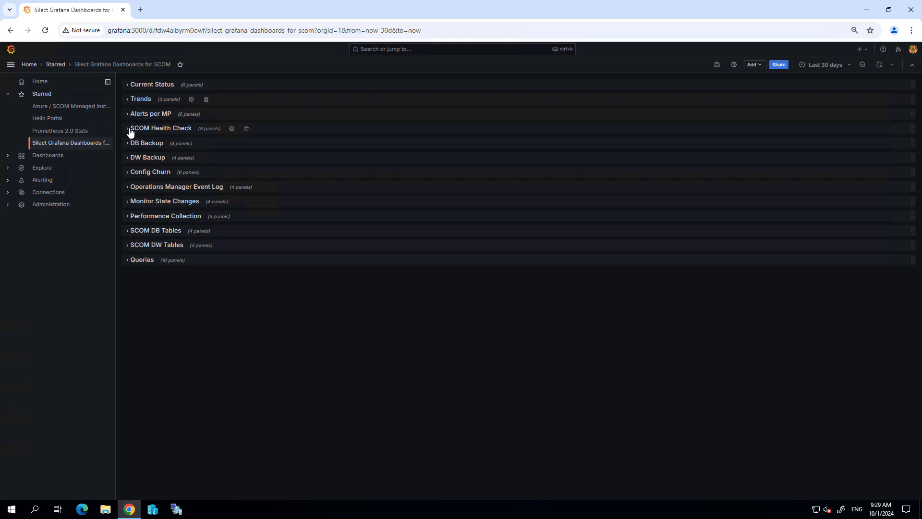
pyautogui.moveTo(129, 134)
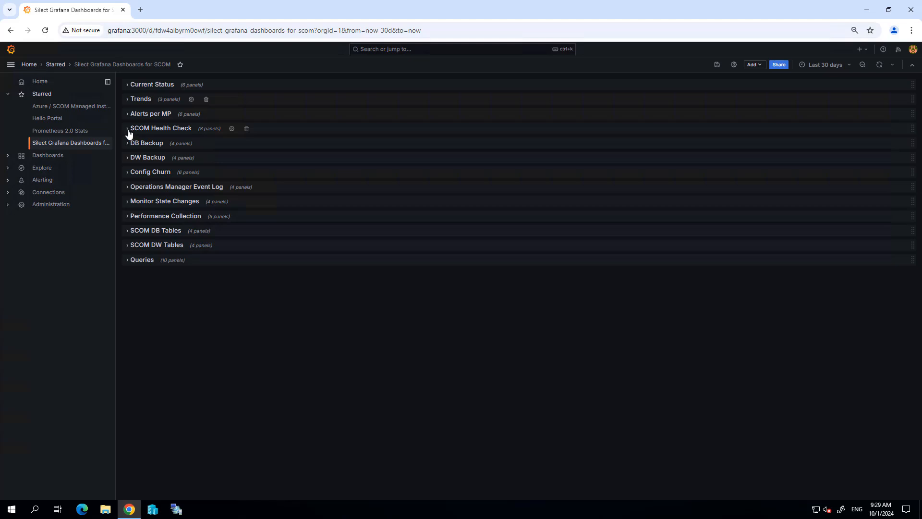
pyautogui.click(127, 113)
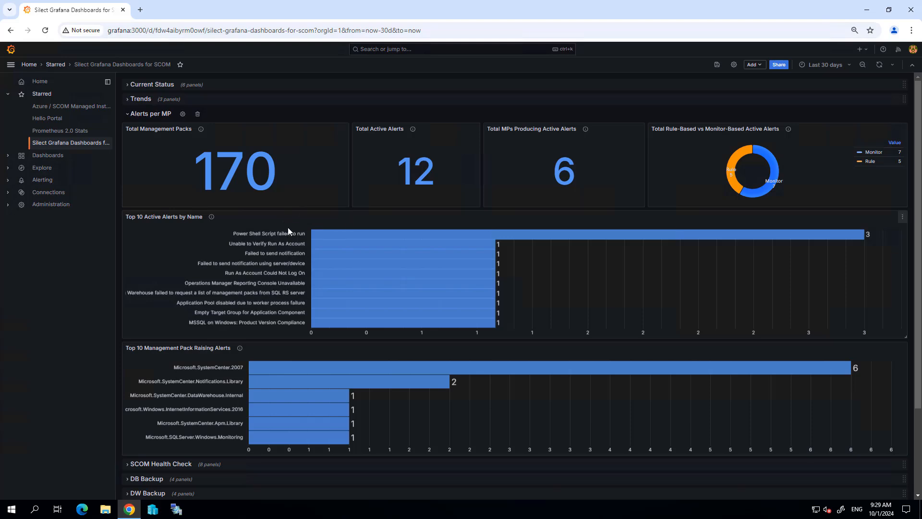
pyautogui.moveTo(826, 105)
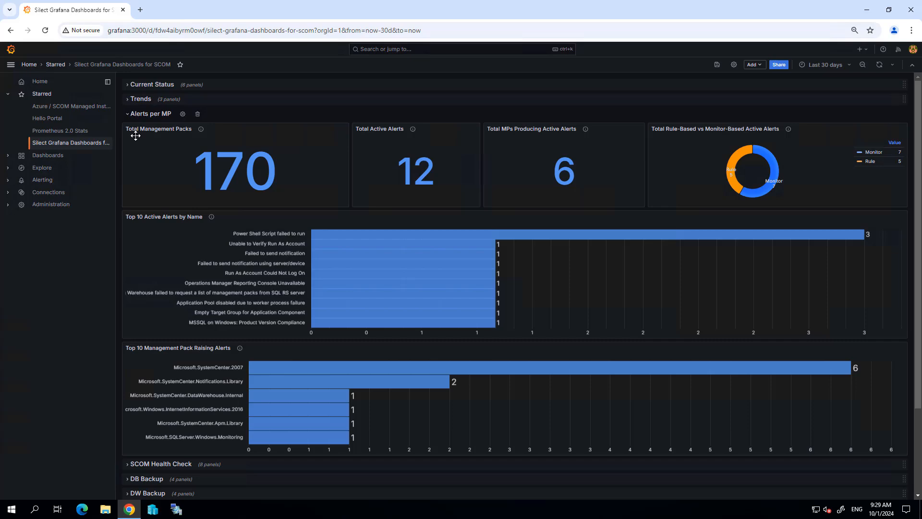
# Review the SCOM Health Check agent, server and DB/DW panels, then expand Config Churn
pyautogui.scroll(-3)
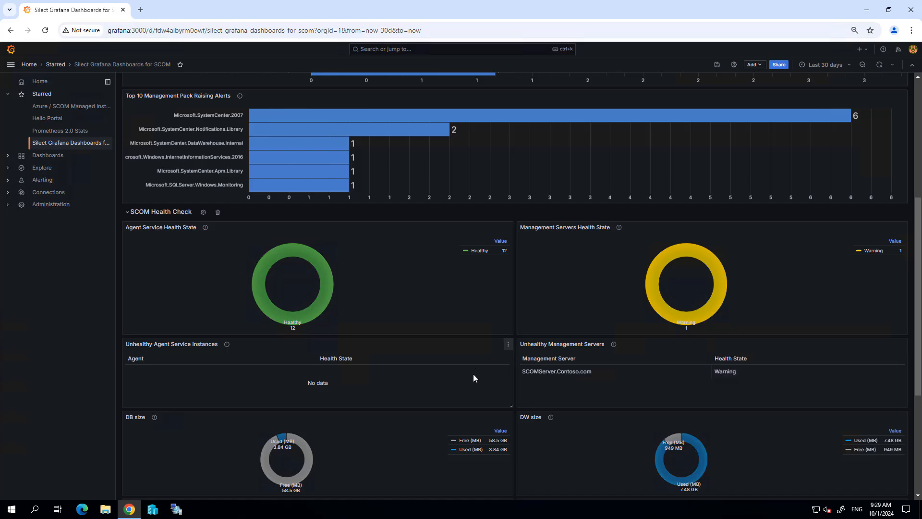
pyautogui.scroll(-3)
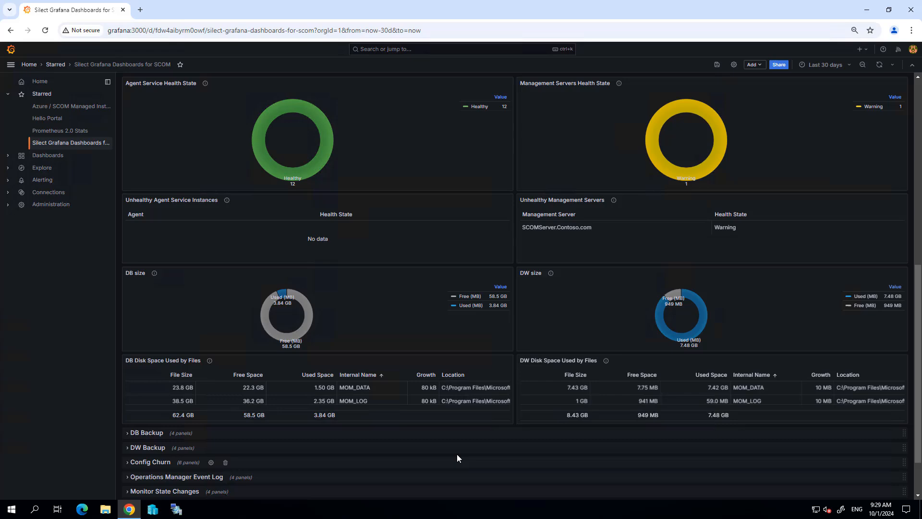
pyautogui.scroll(-3)
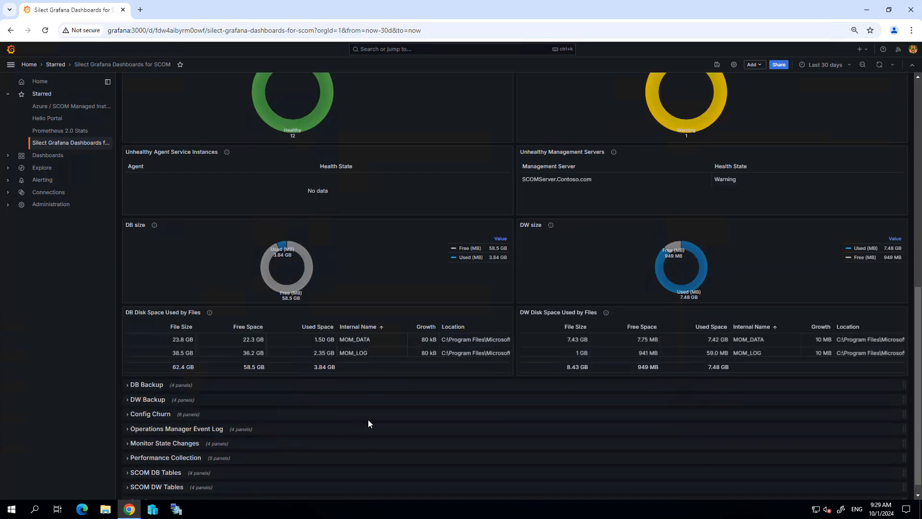
pyautogui.click(150, 414)
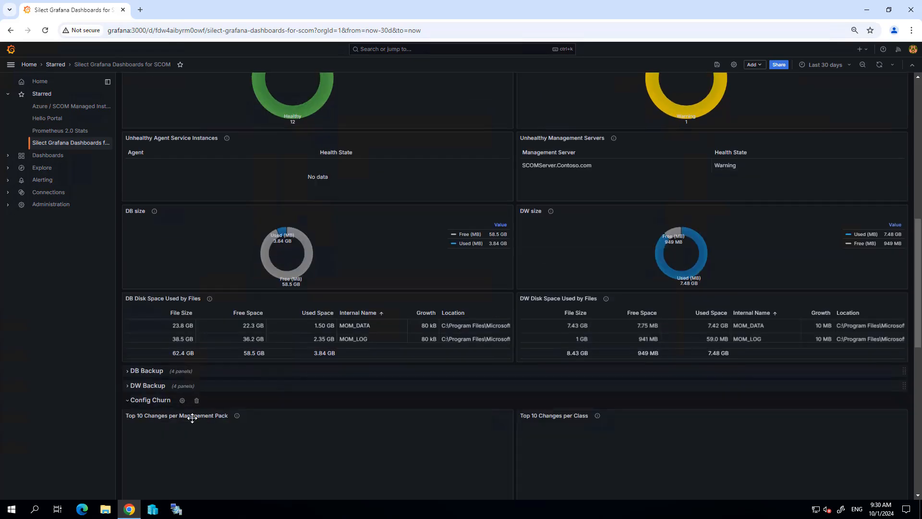
# Review Config Churn top-10 charts, raw data and daily changes, then expand Operations Manager Event Log
pyautogui.scroll(-3)
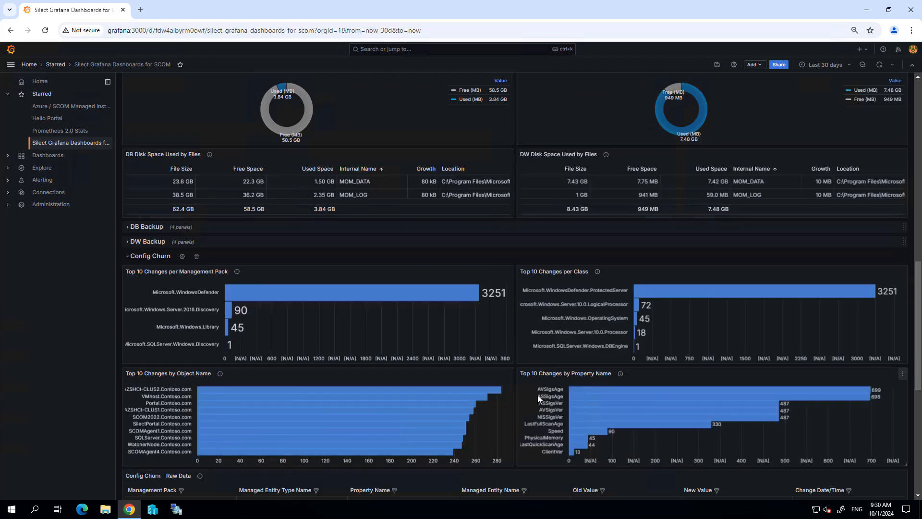
pyautogui.scroll(-3)
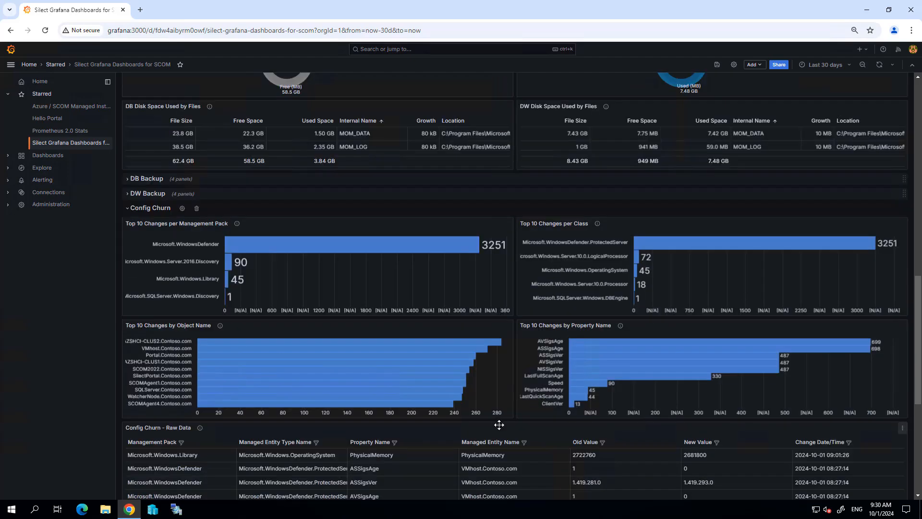
pyautogui.moveTo(498, 424)
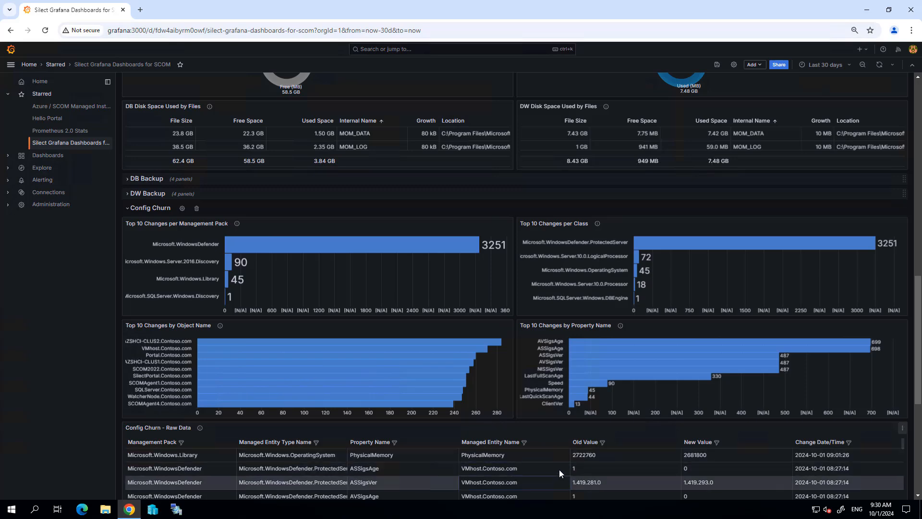
pyautogui.scroll(-3)
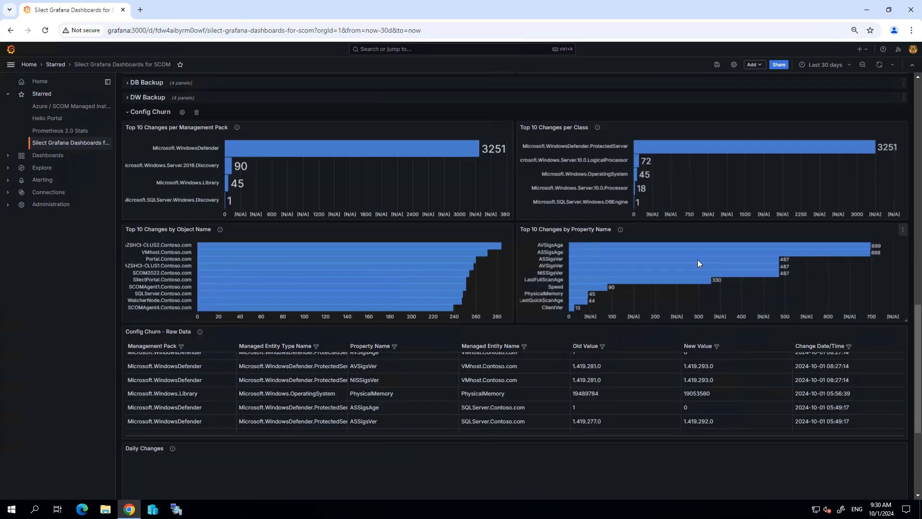
pyautogui.scroll(-3)
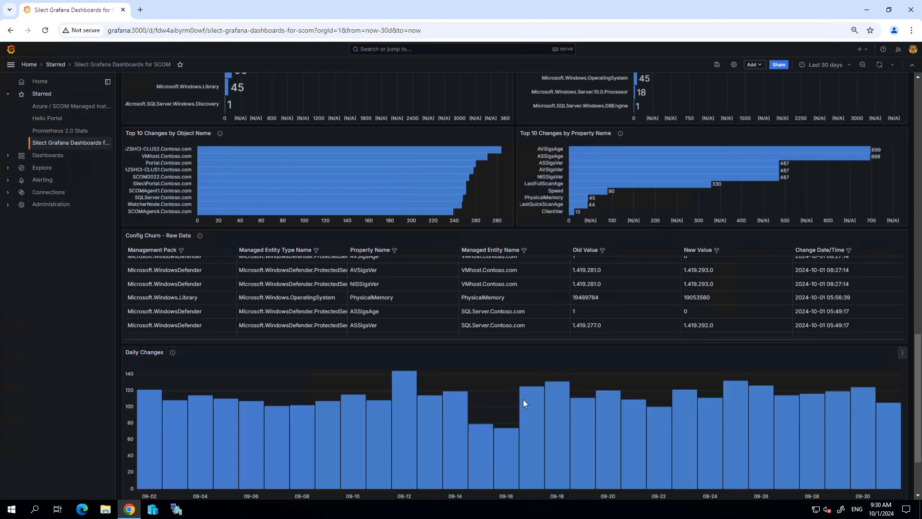
pyautogui.scroll(-3)
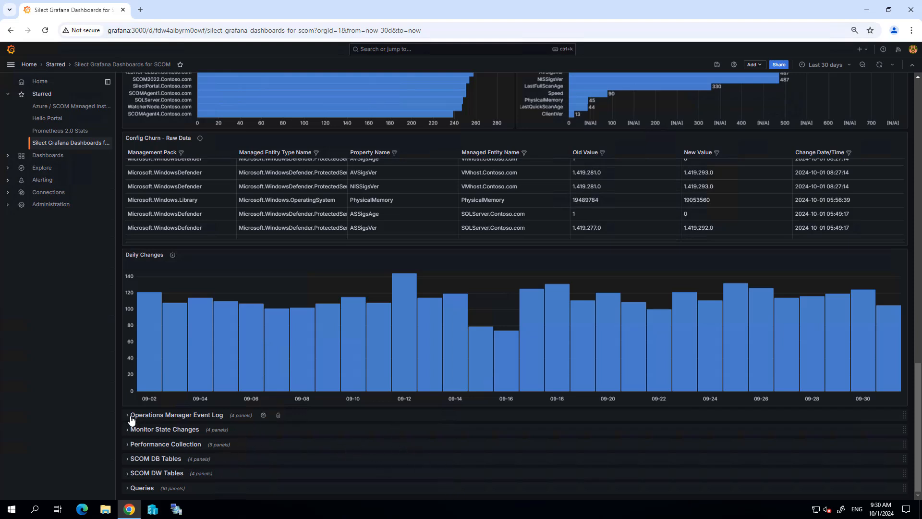
pyautogui.click(128, 415)
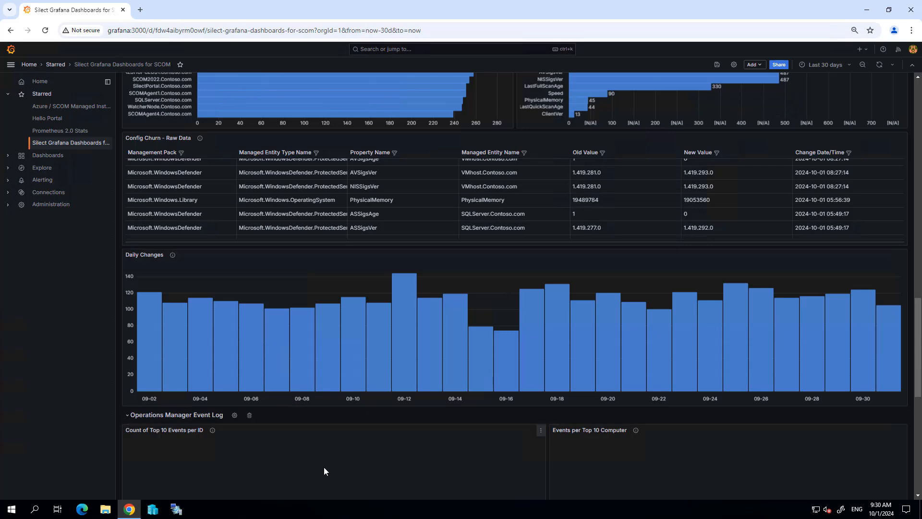
# Scroll to the Event Log raw data and Total Events Collected Daily chart, then expand Monitor State Changes
pyautogui.scroll(-3)
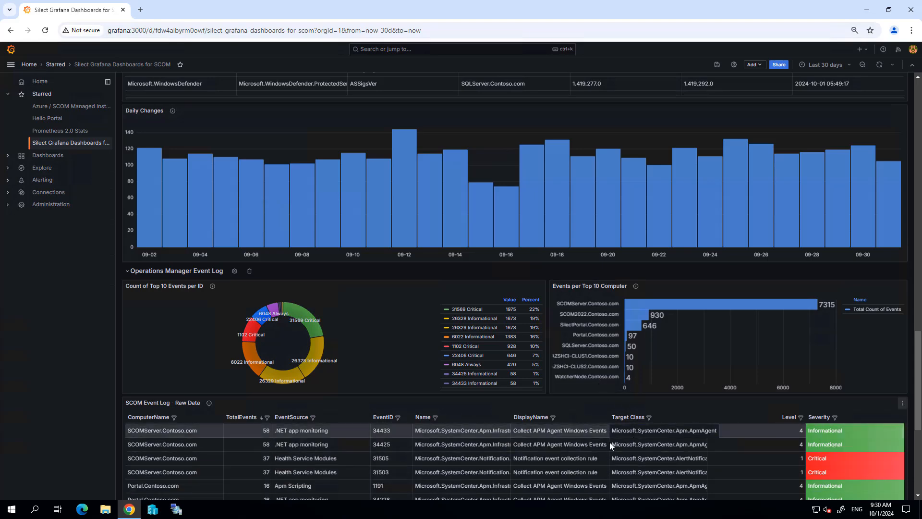
pyautogui.scroll(-3)
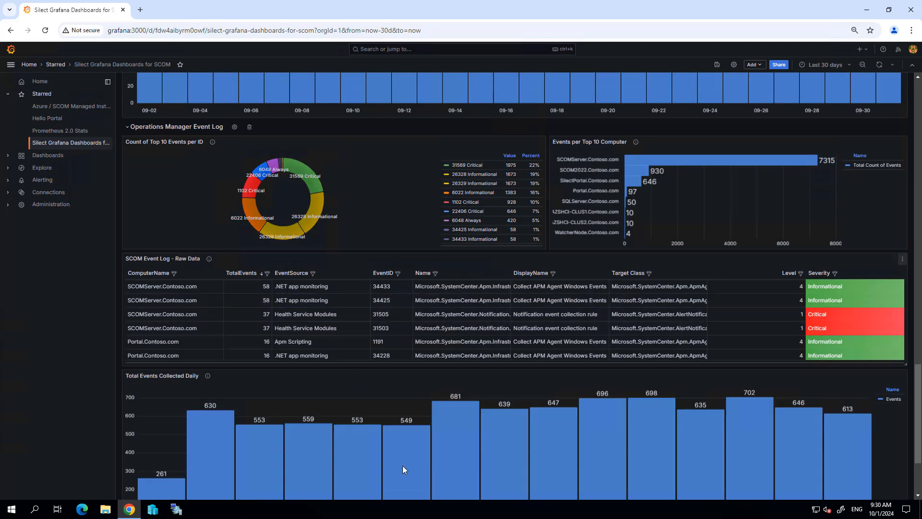
pyautogui.scroll(-3)
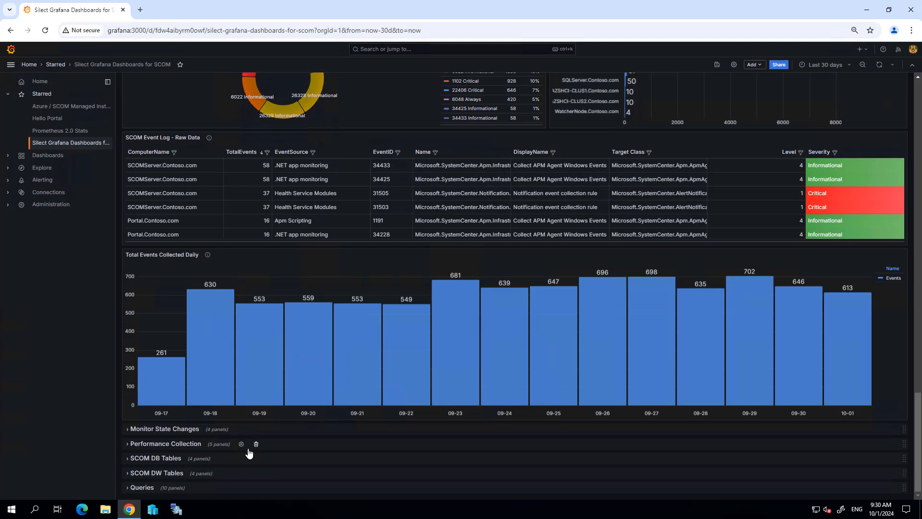
pyautogui.moveTo(257, 462)
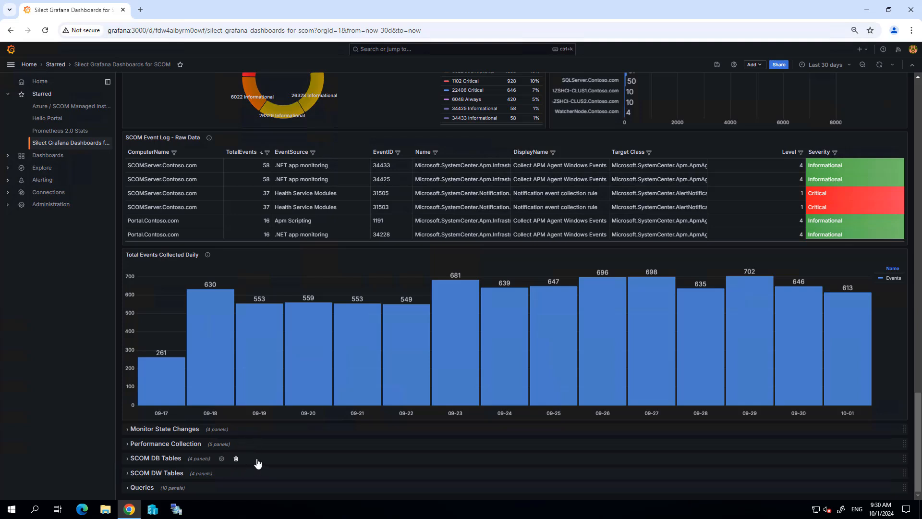
pyautogui.moveTo(405, 435)
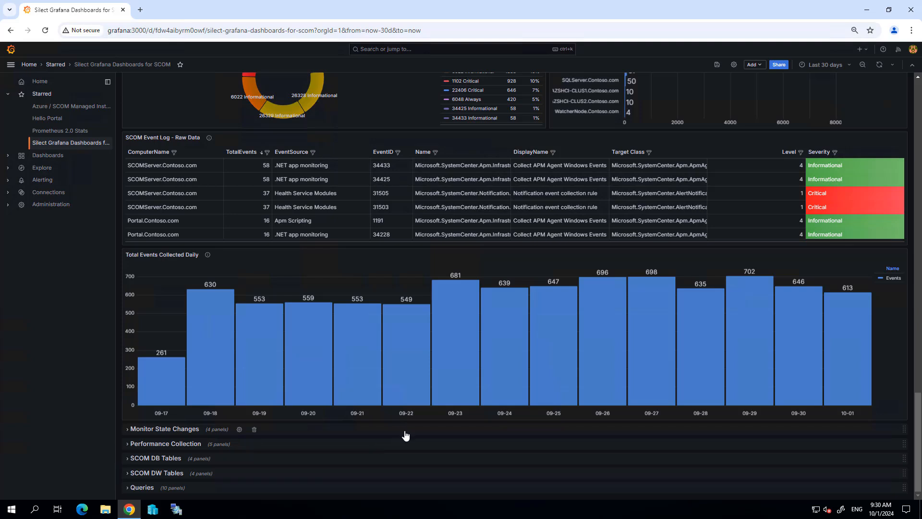
pyautogui.moveTo(409, 464)
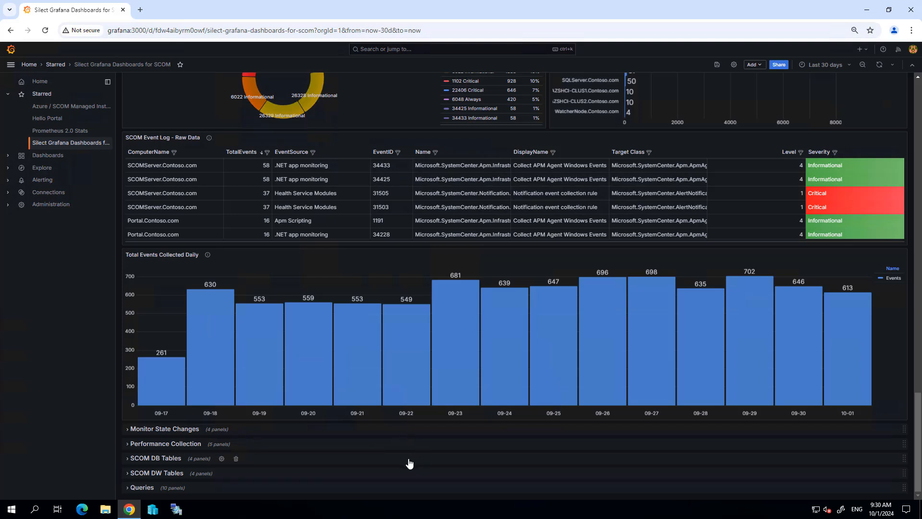
pyautogui.moveTo(177, 464)
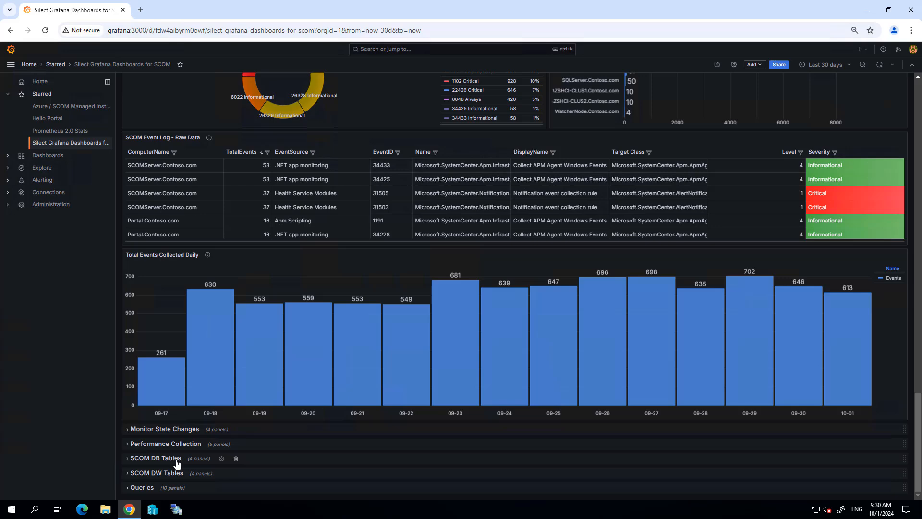
pyautogui.click(164, 428)
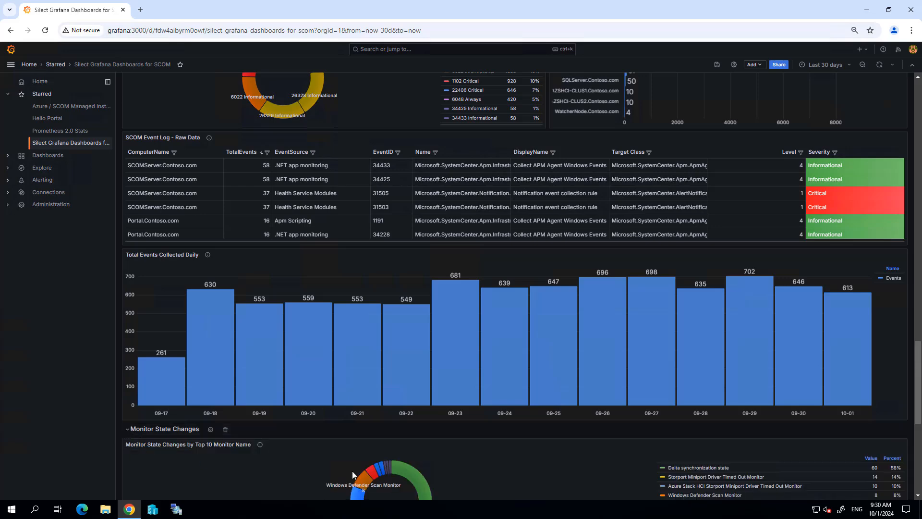
# Scroll through the top-10 state changes by monitor and computer and the raw data
pyautogui.scroll(-3)
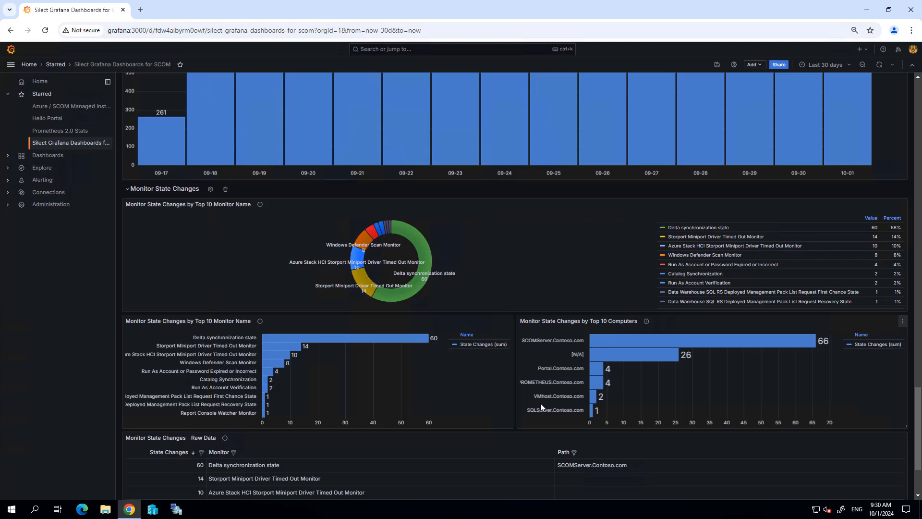
pyautogui.moveTo(470, 470)
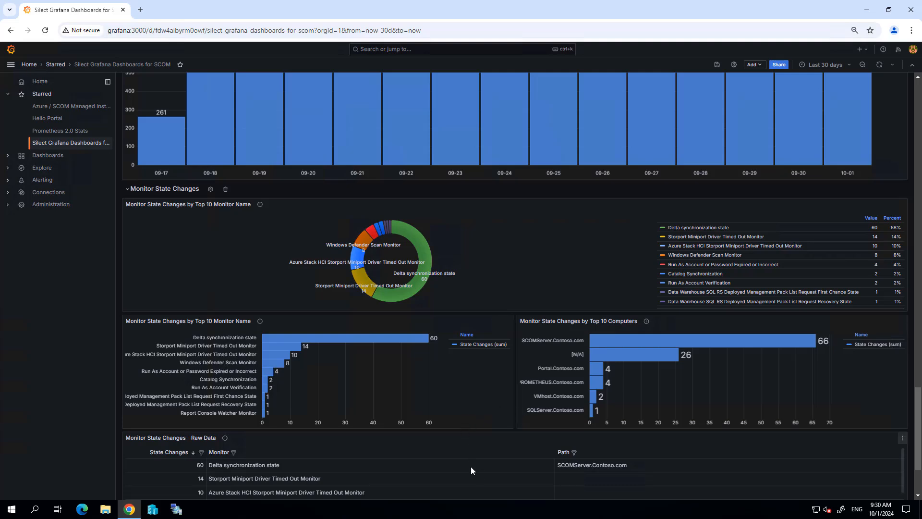
pyautogui.moveTo(463, 450)
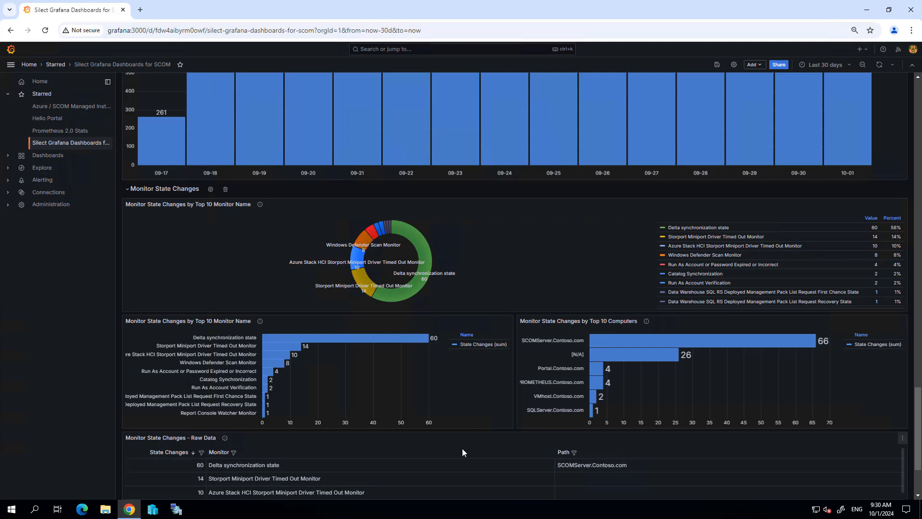
pyautogui.moveTo(487, 451)
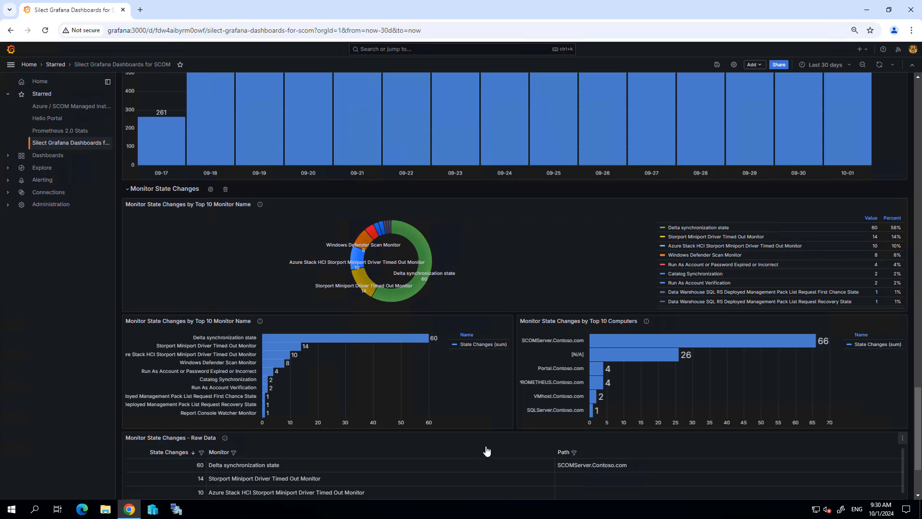
pyautogui.scroll(-3)
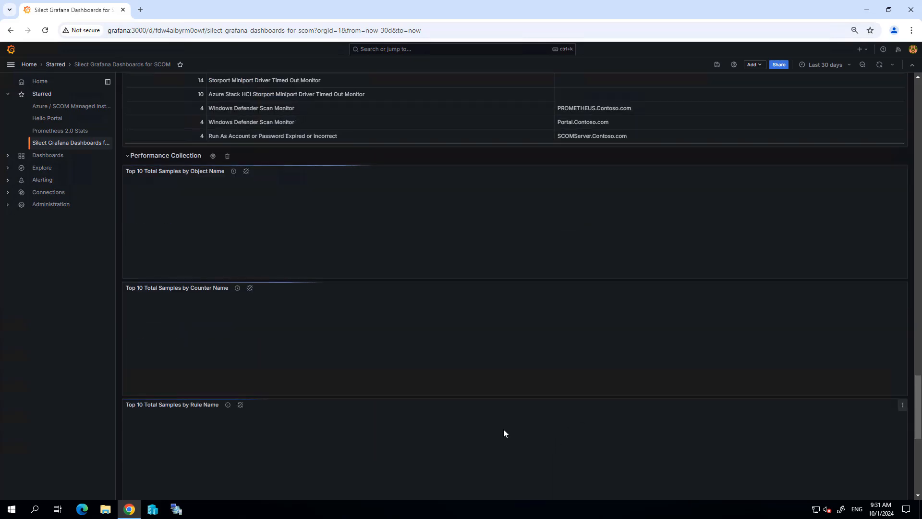
pyautogui.moveTo(368, 257)
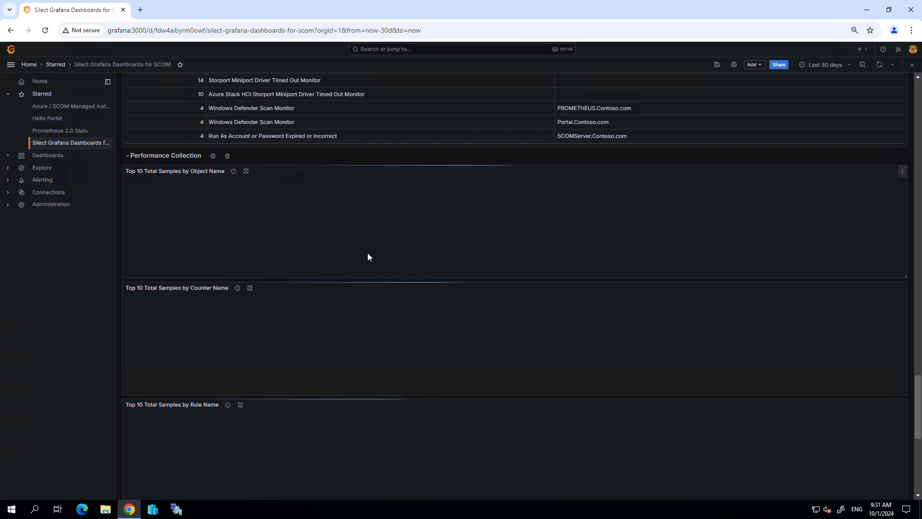
pyautogui.moveTo(468, 289)
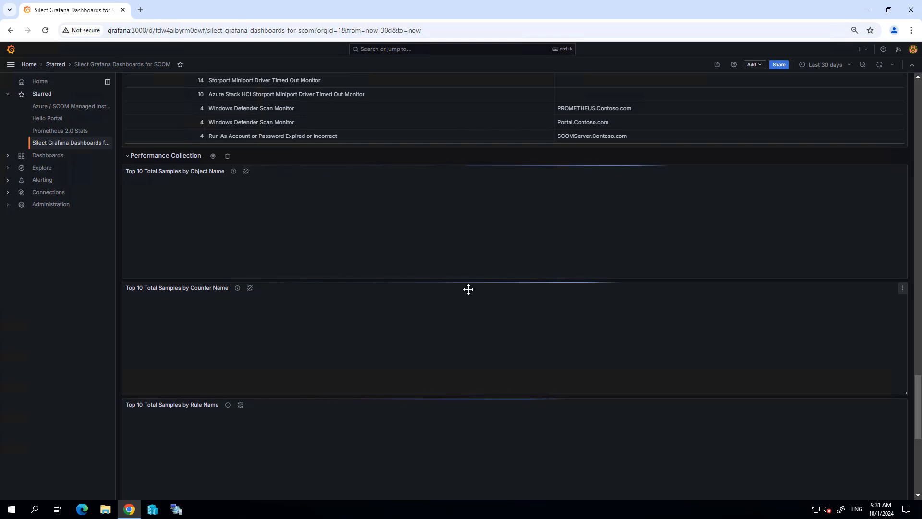
pyautogui.moveTo(482, 272)
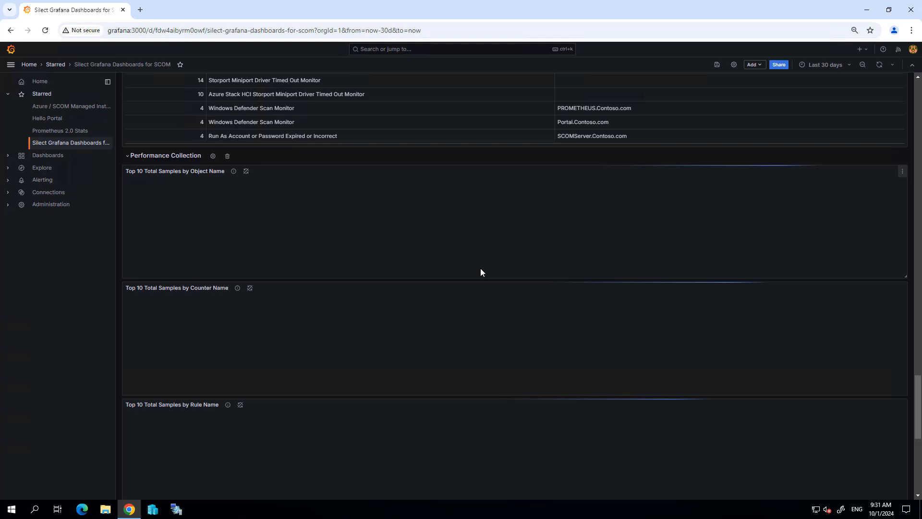
pyautogui.moveTo(493, 263)
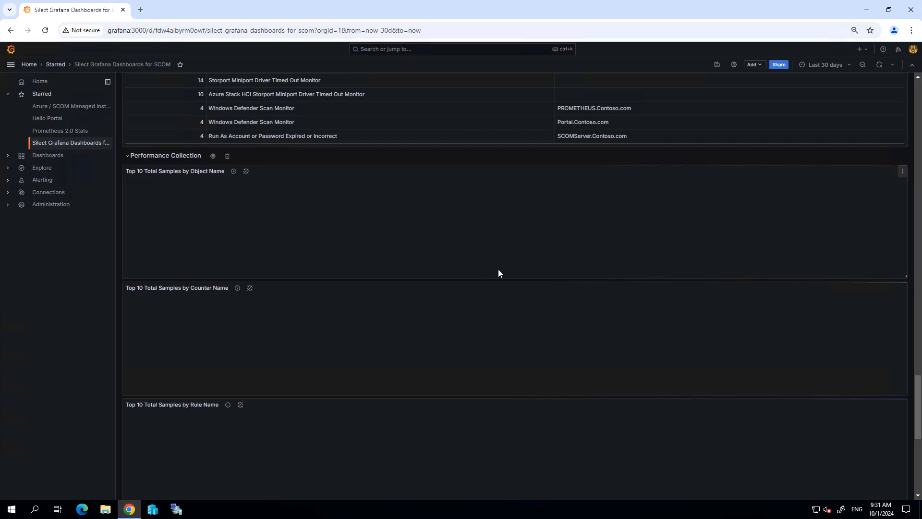
pyautogui.moveTo(541, 342)
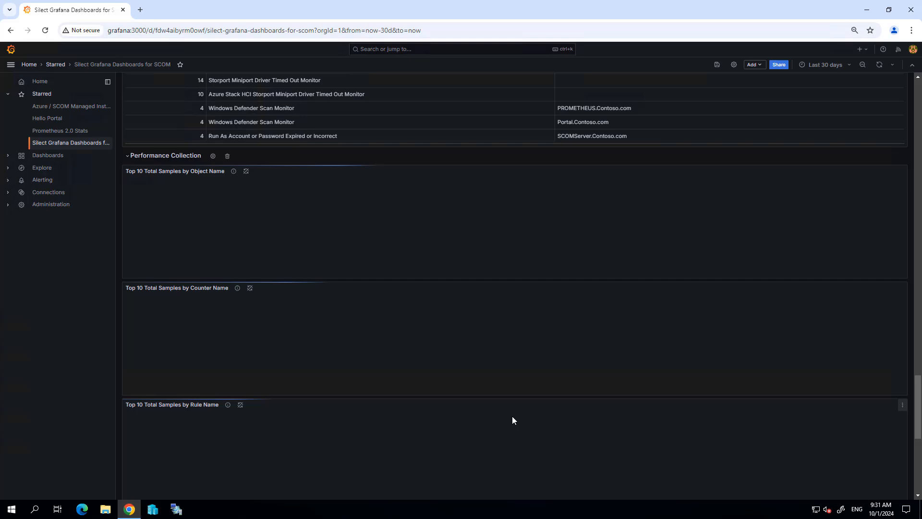
# Scroll through the Performance Collection top-10 sample charts and raw samples table as they load
pyautogui.scroll(-3)
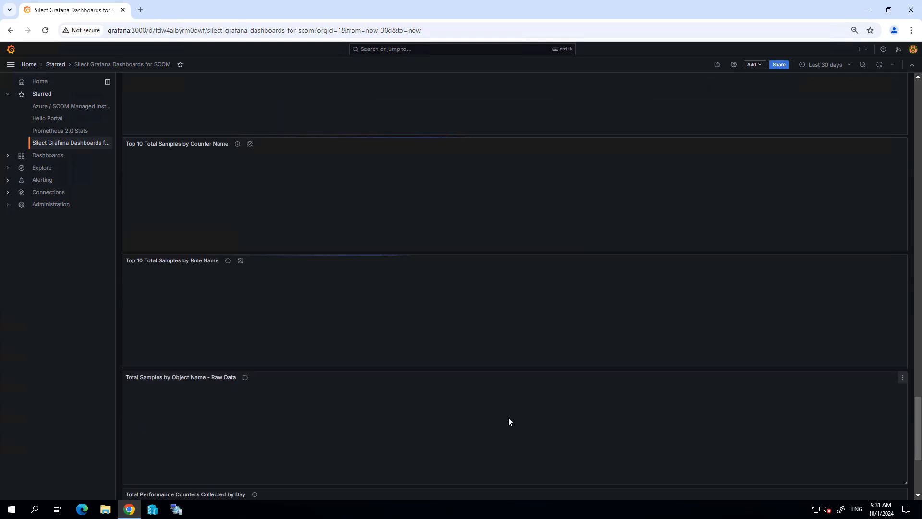
pyautogui.scroll(3)
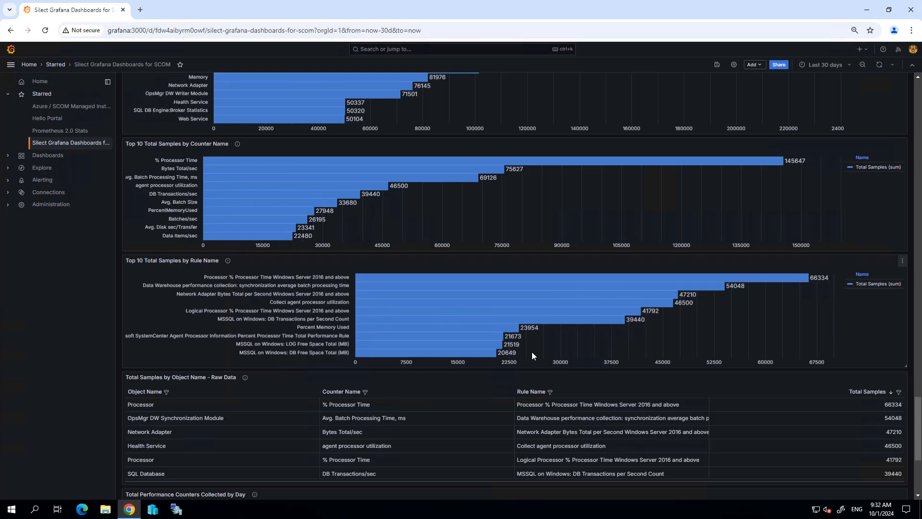
pyautogui.moveTo(537, 353)
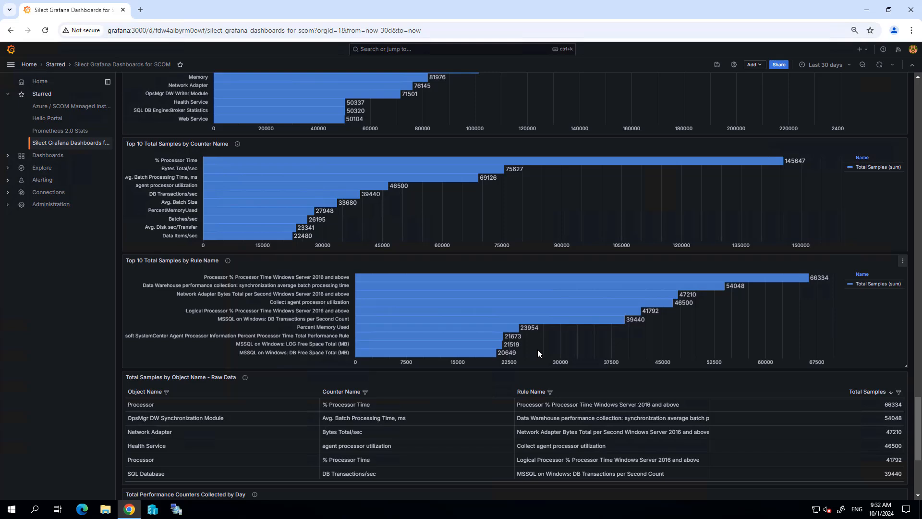
pyautogui.moveTo(543, 359)
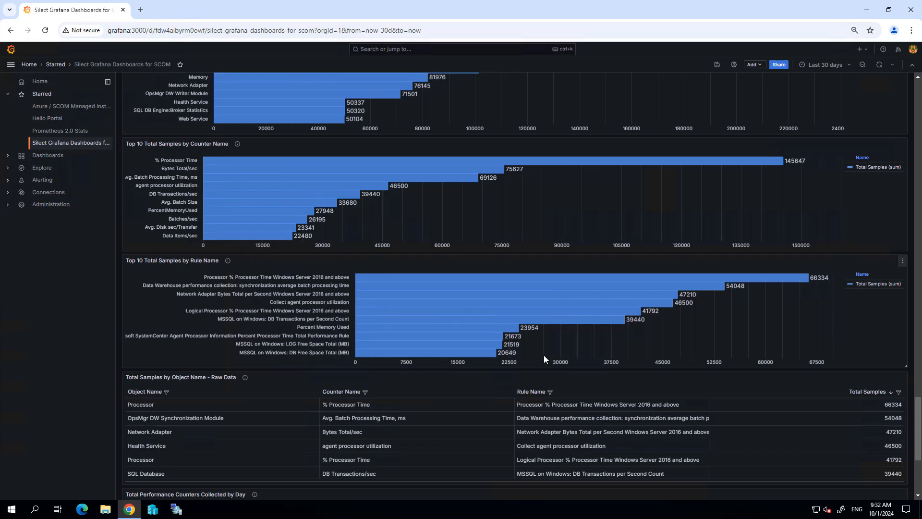
pyautogui.moveTo(550, 363)
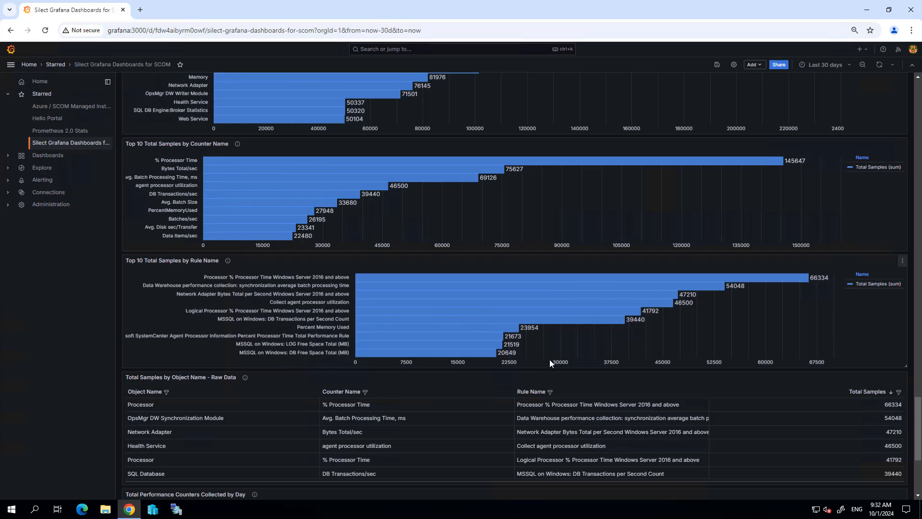
pyautogui.moveTo(561, 356)
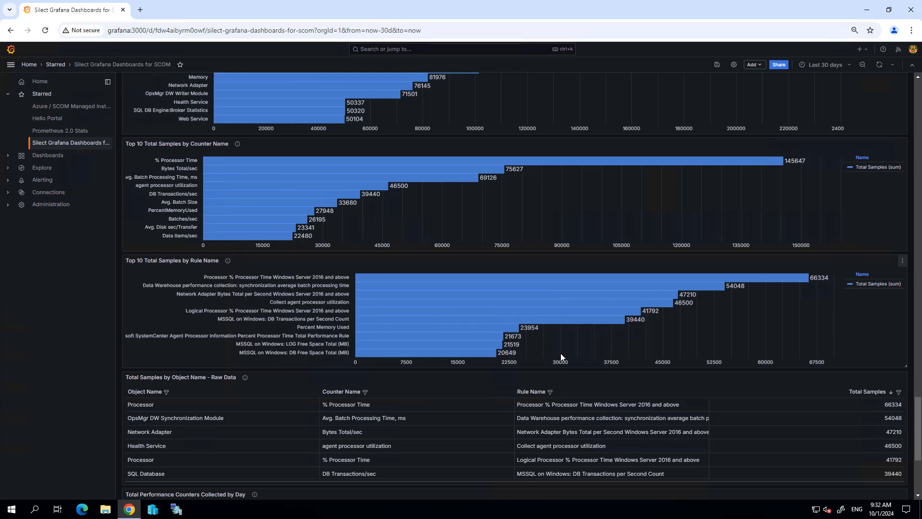
pyautogui.moveTo(580, 345)
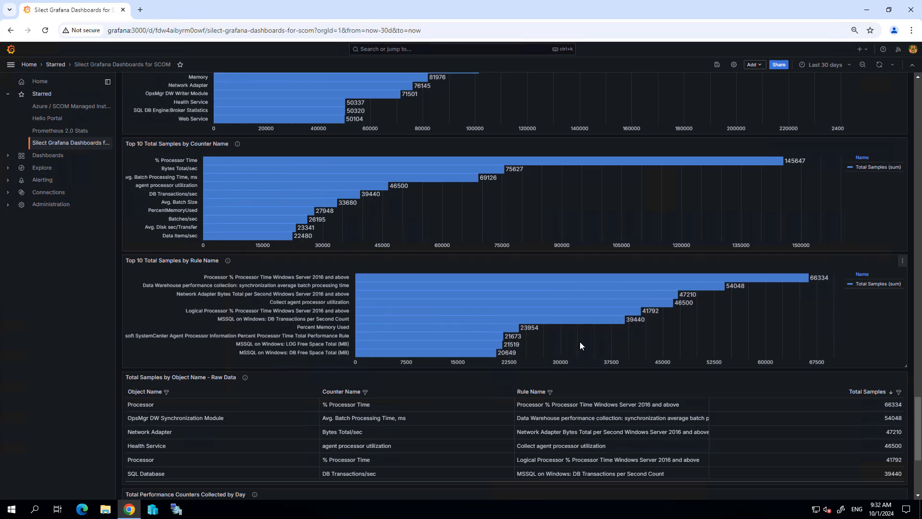
pyautogui.moveTo(630, 353)
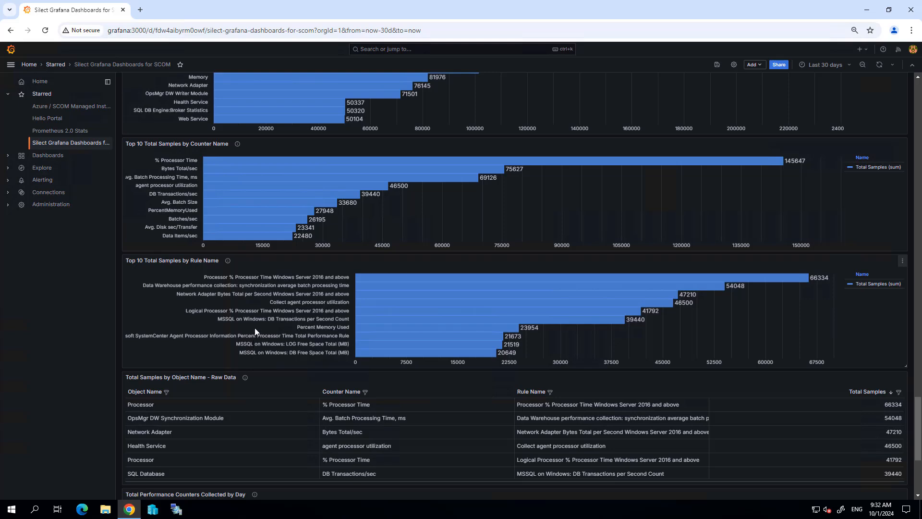
pyautogui.moveTo(80, 321)
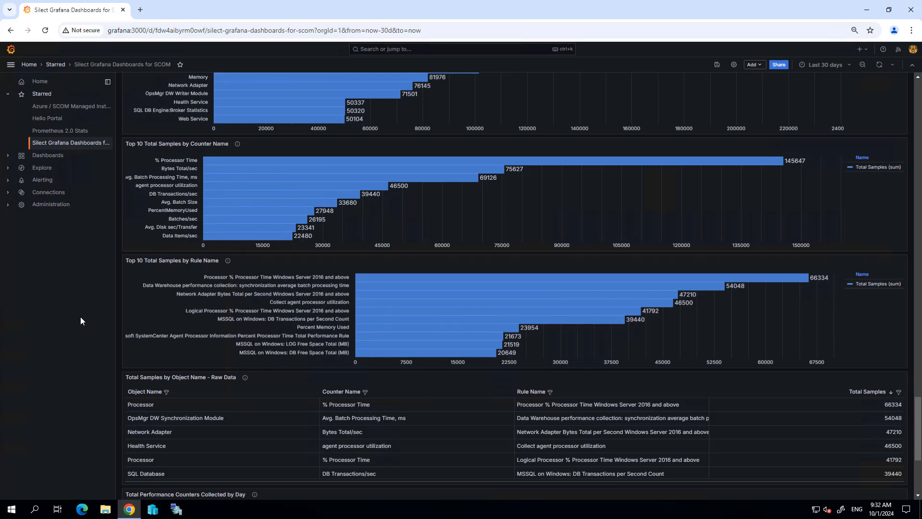